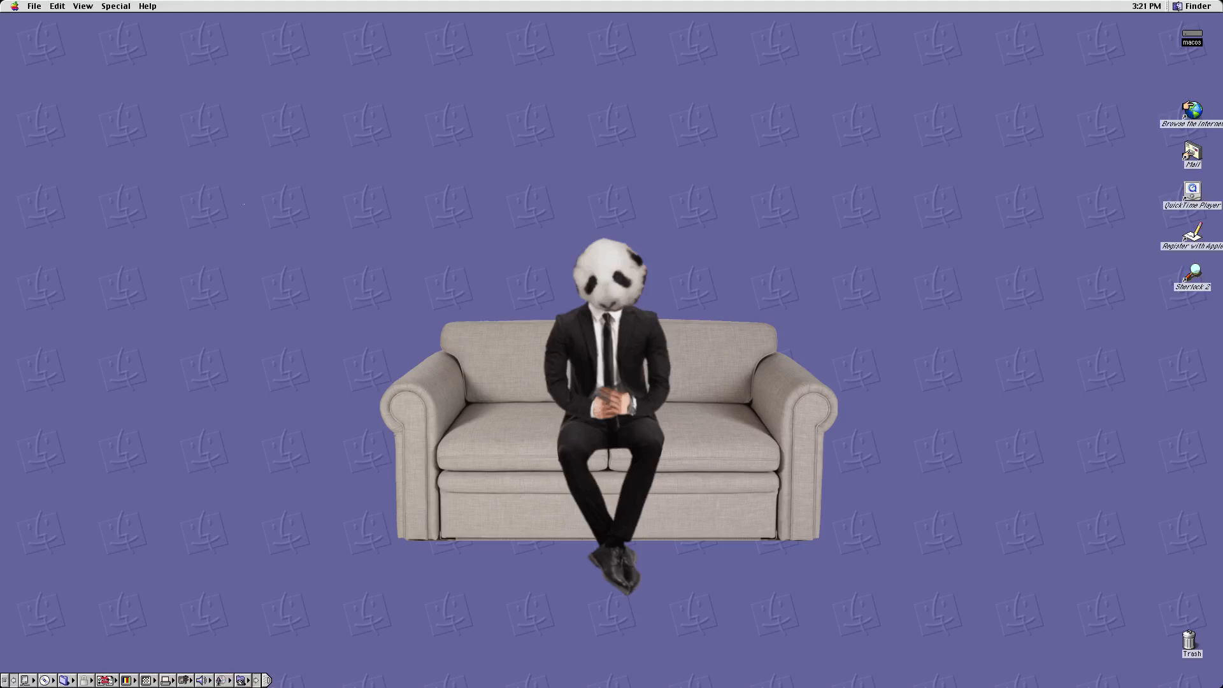
pyautogui.moveTo(242, 199)
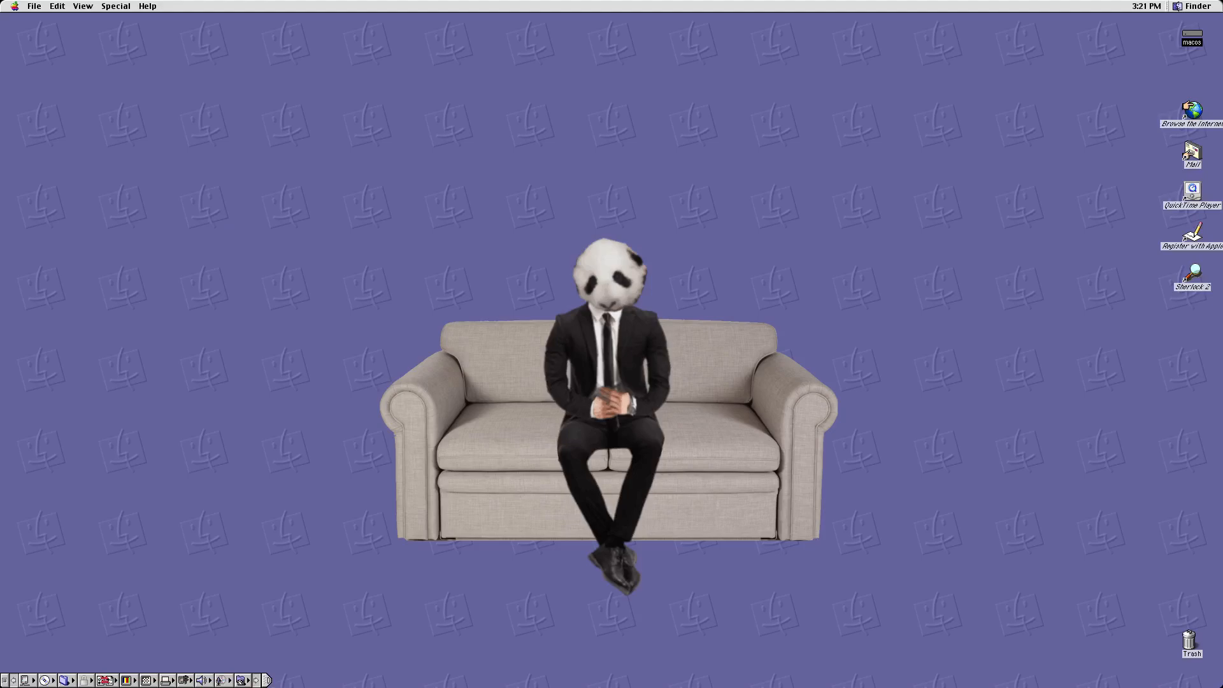
pyautogui.moveTo(263, 3)
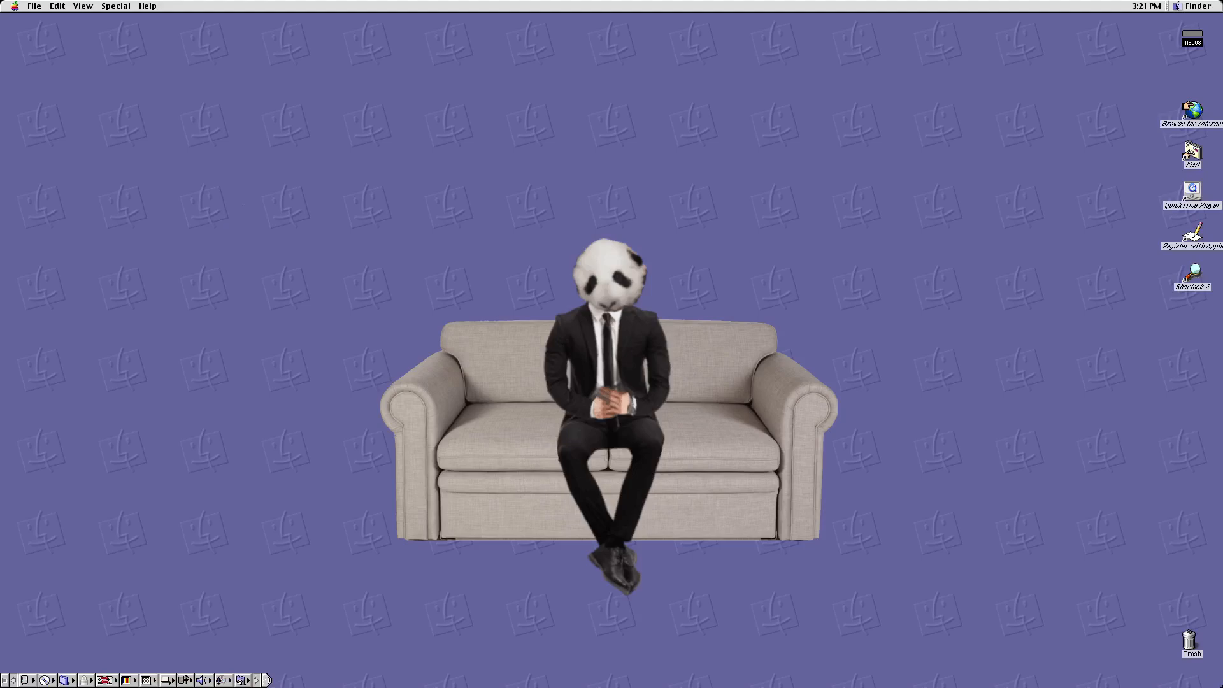
pyautogui.moveTo(242, 199)
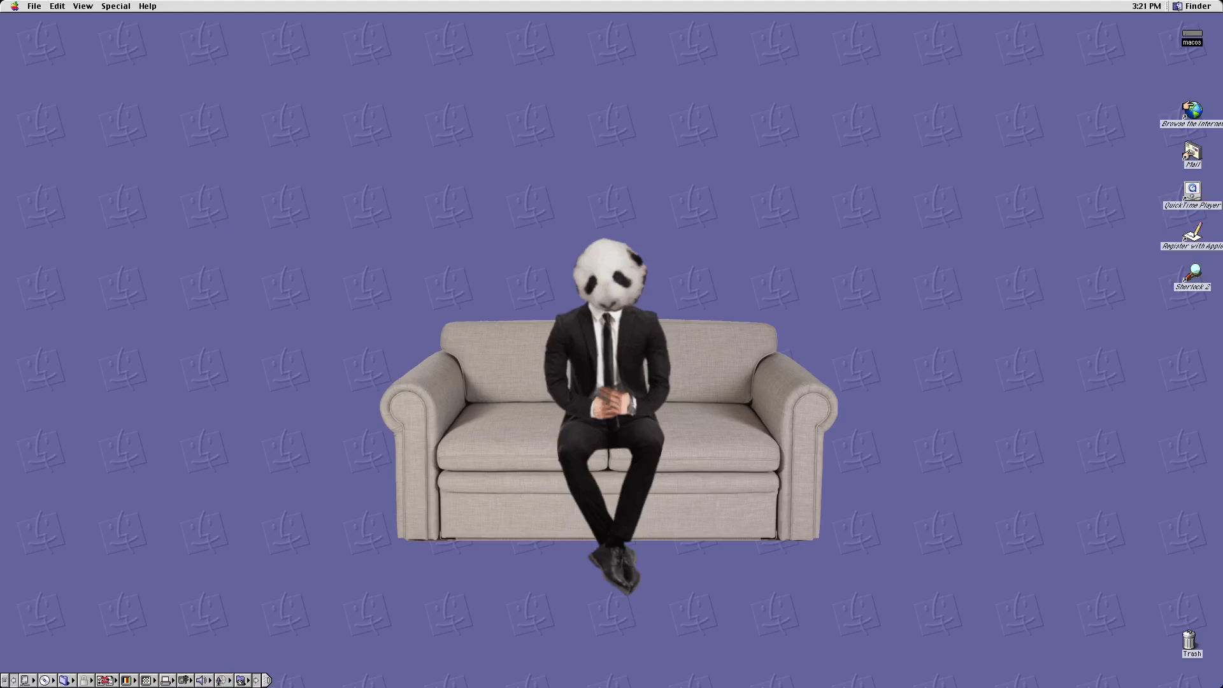
pyautogui.moveTo(264, 5)
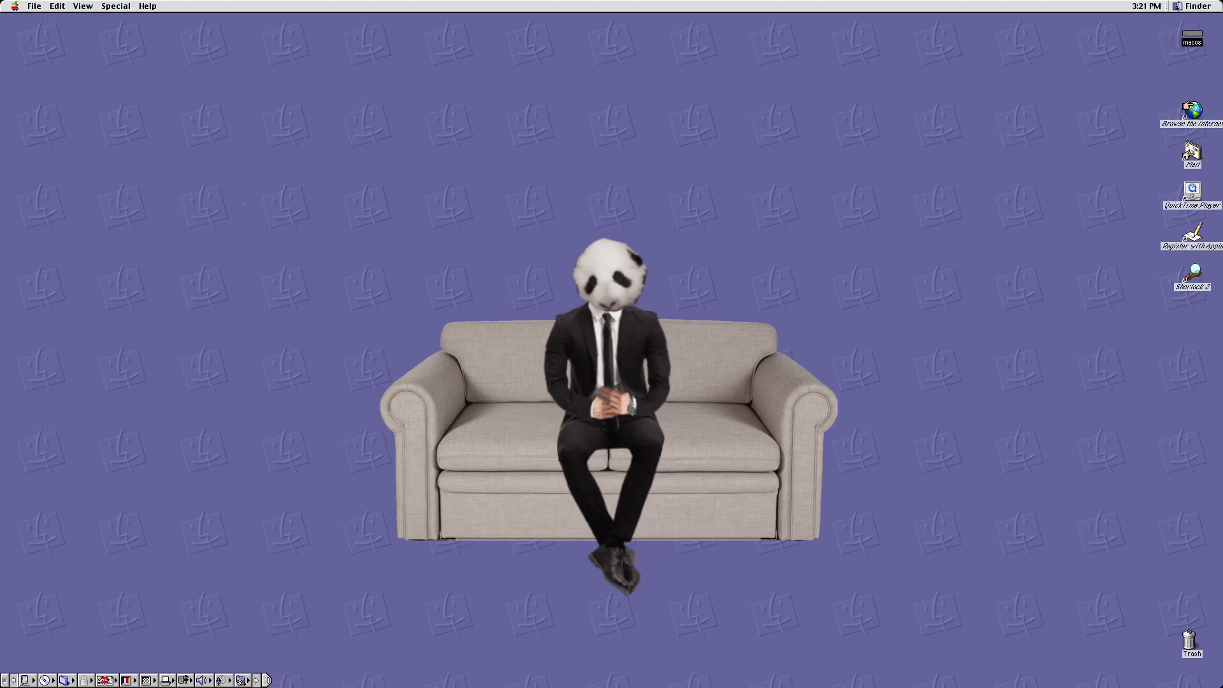
pyautogui.moveTo(242, 200)
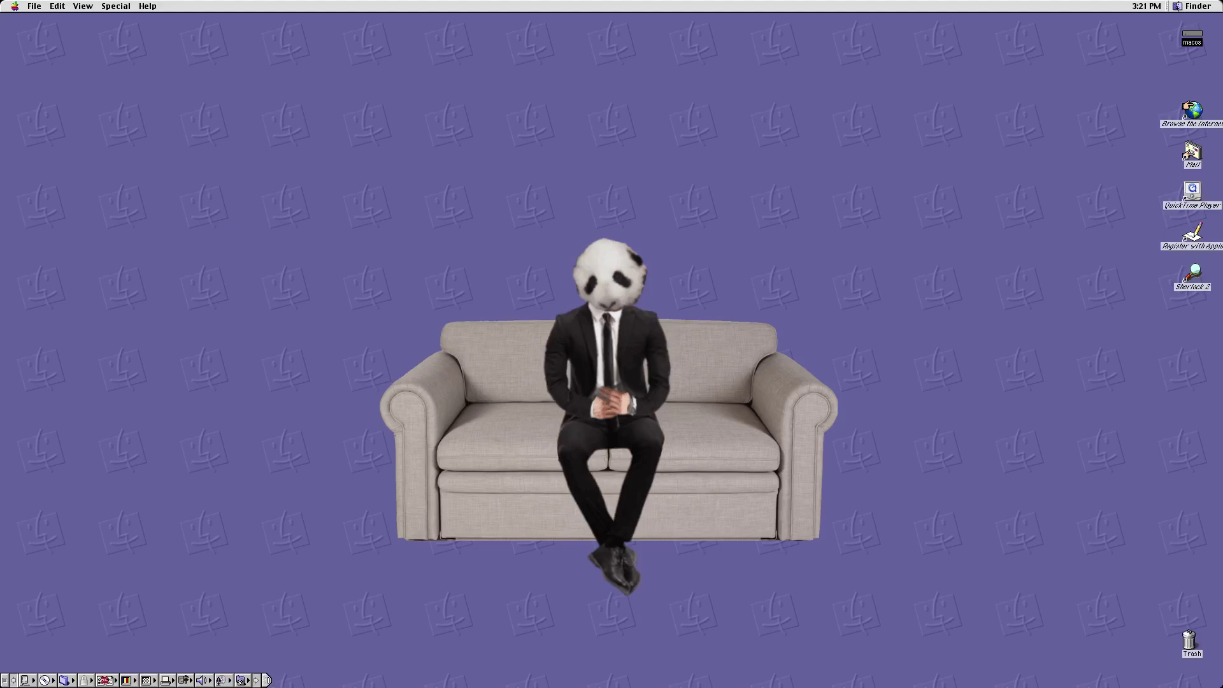
pyautogui.moveTo(261, 5)
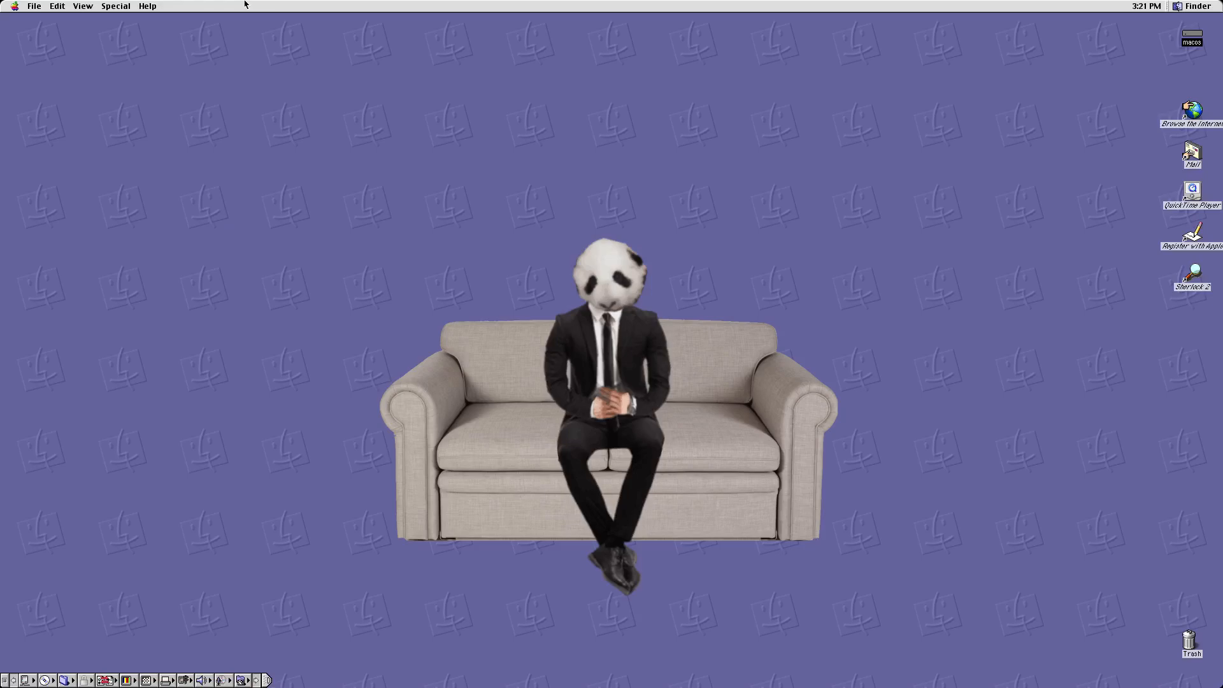
pyautogui.moveTo(233, 4)
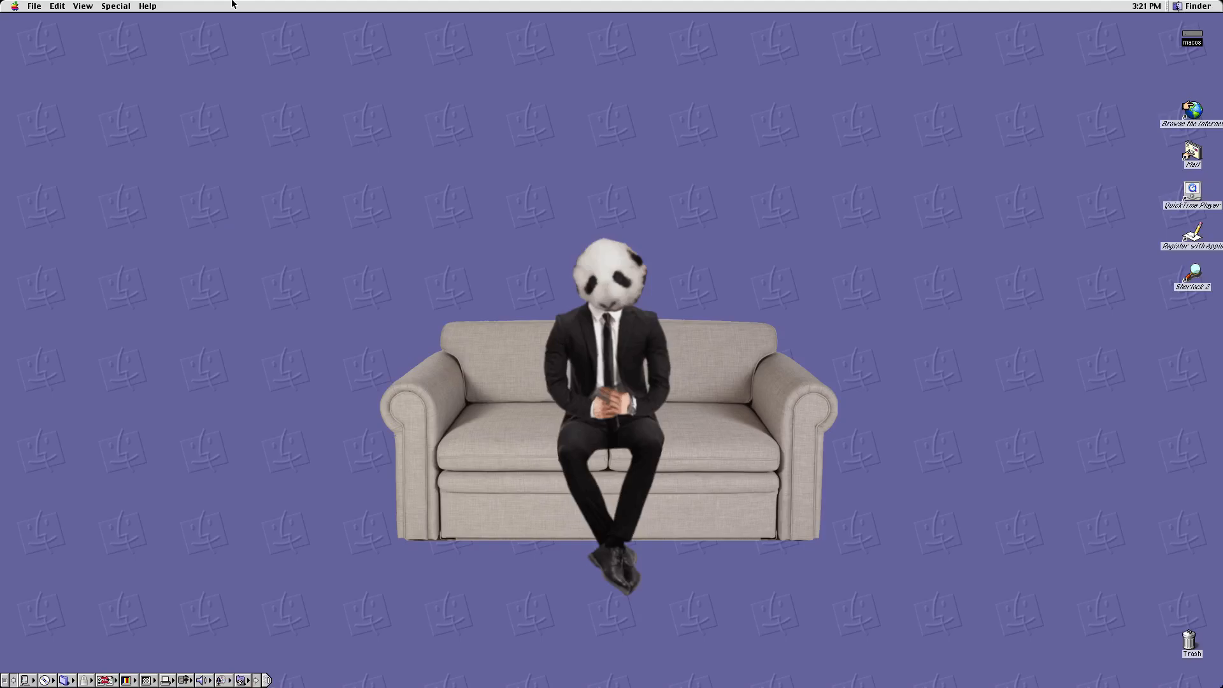